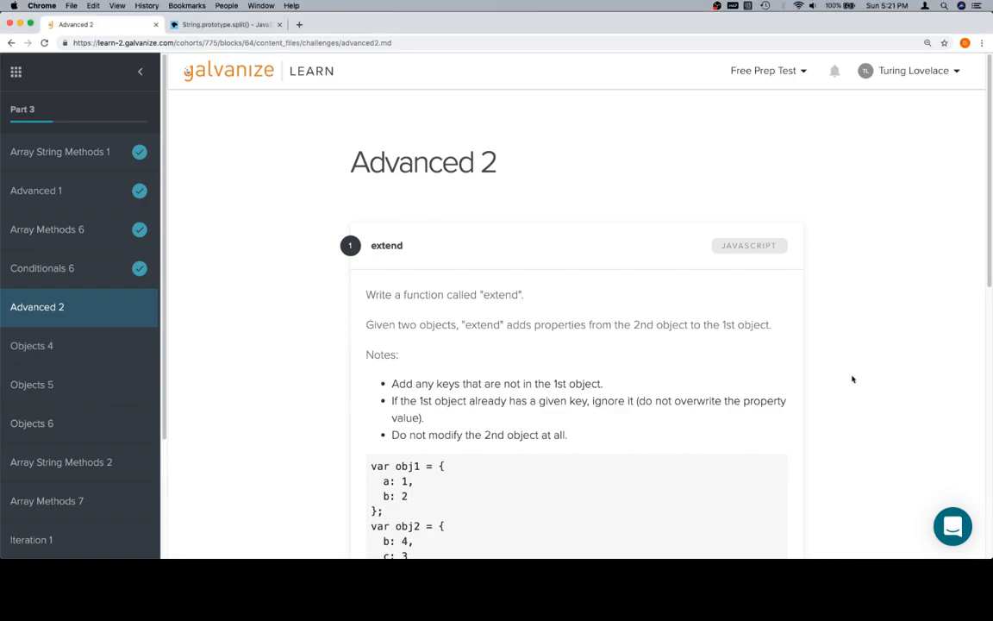
# Read through the extend prompt and example, noting the shared 'b' key, down to the starter function
pyautogui.scroll(-3)
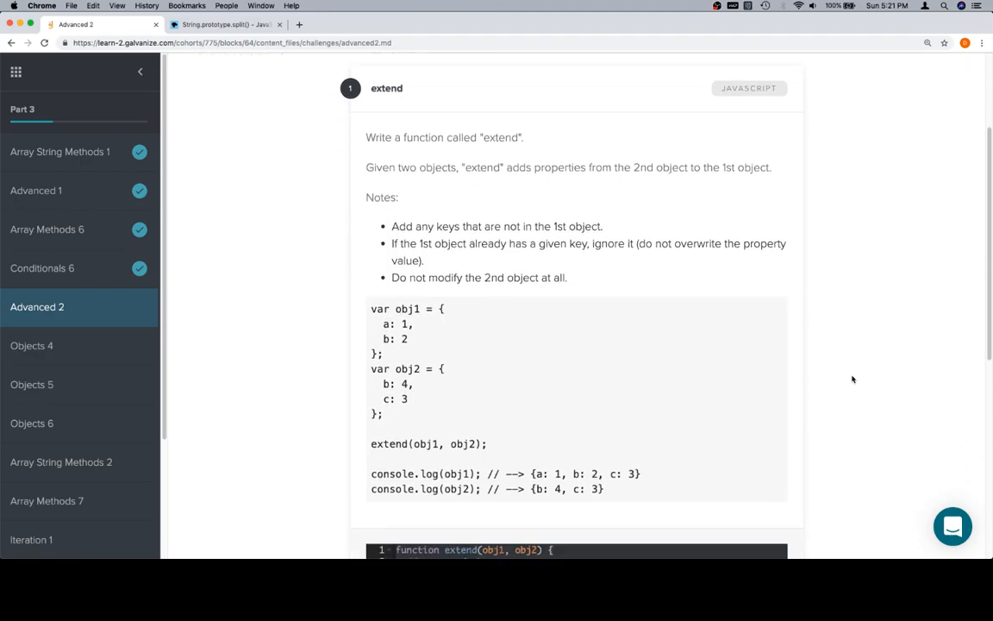
pyautogui.scroll(-3)
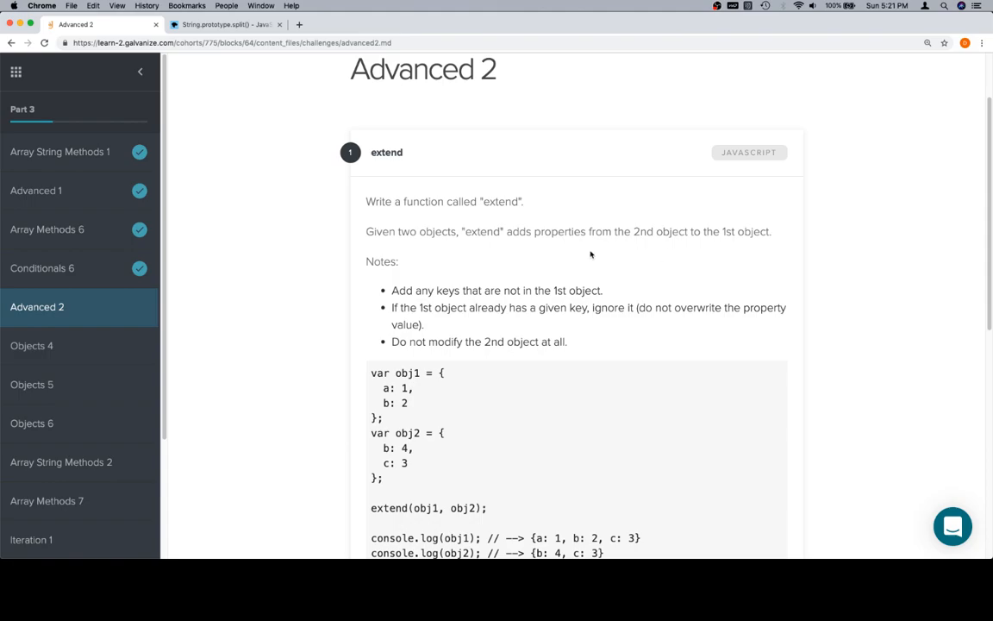
pyautogui.moveTo(562, 233)
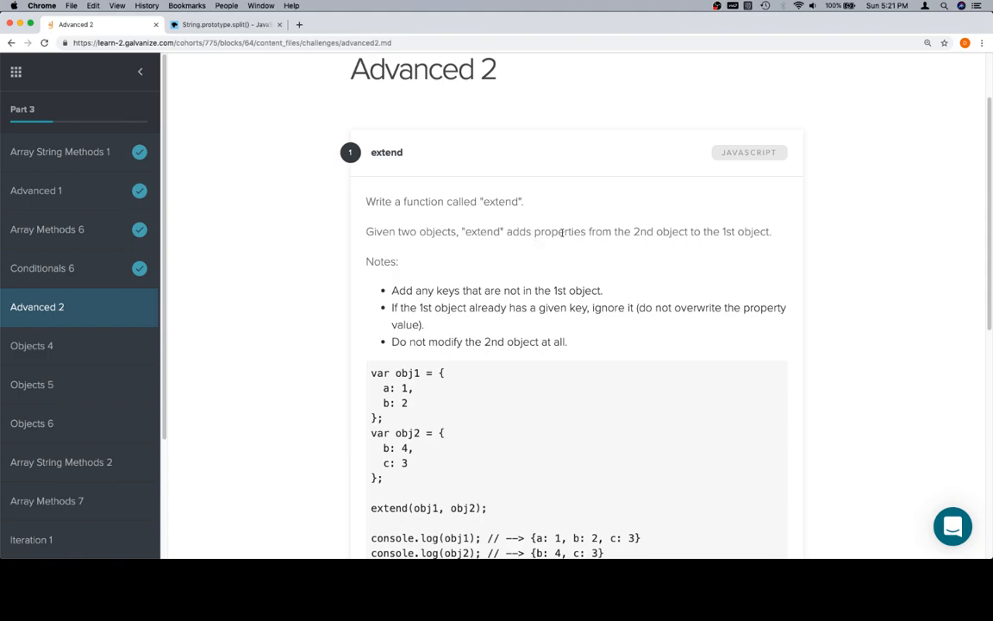
pyautogui.moveTo(745, 231)
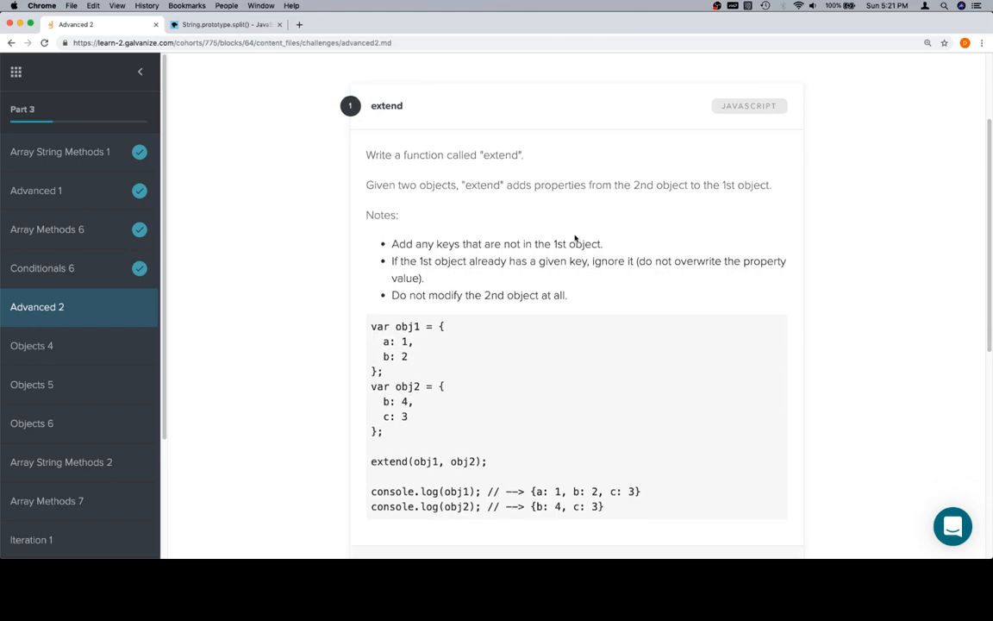
pyautogui.scroll(-3)
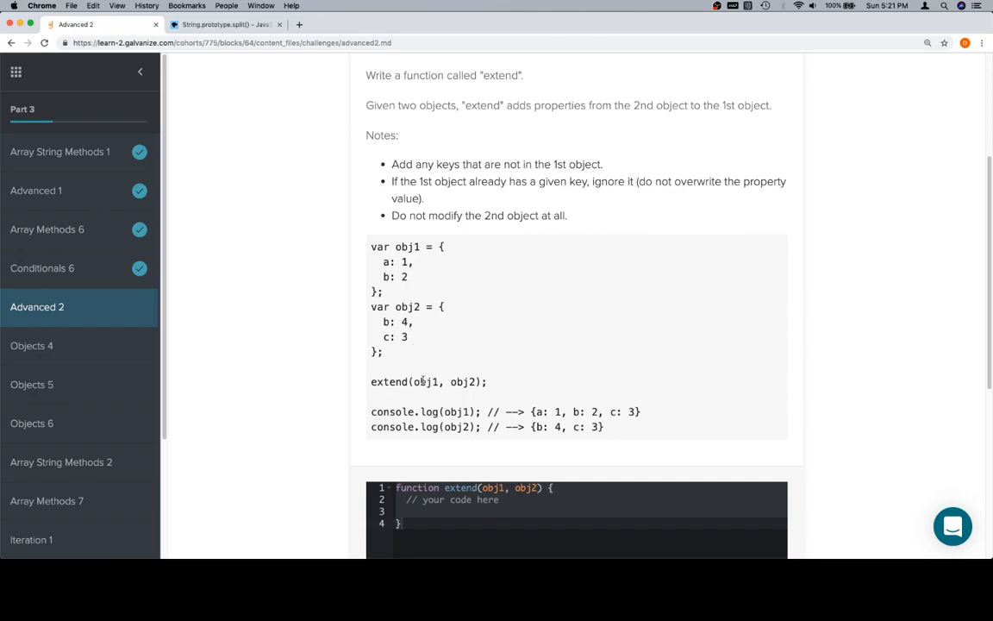
pyautogui.moveTo(481, 371)
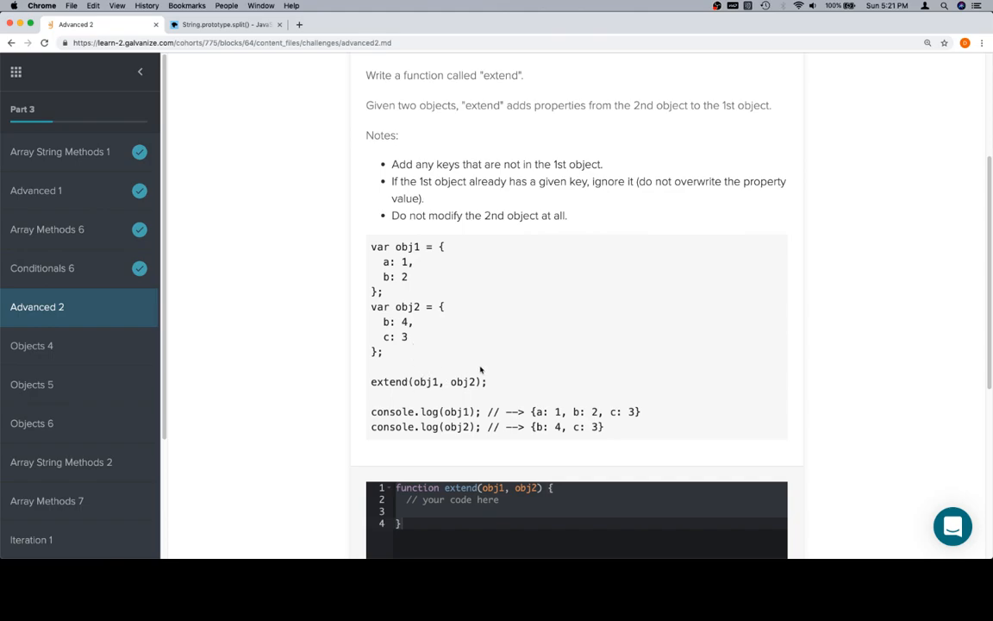
pyautogui.moveTo(627, 410)
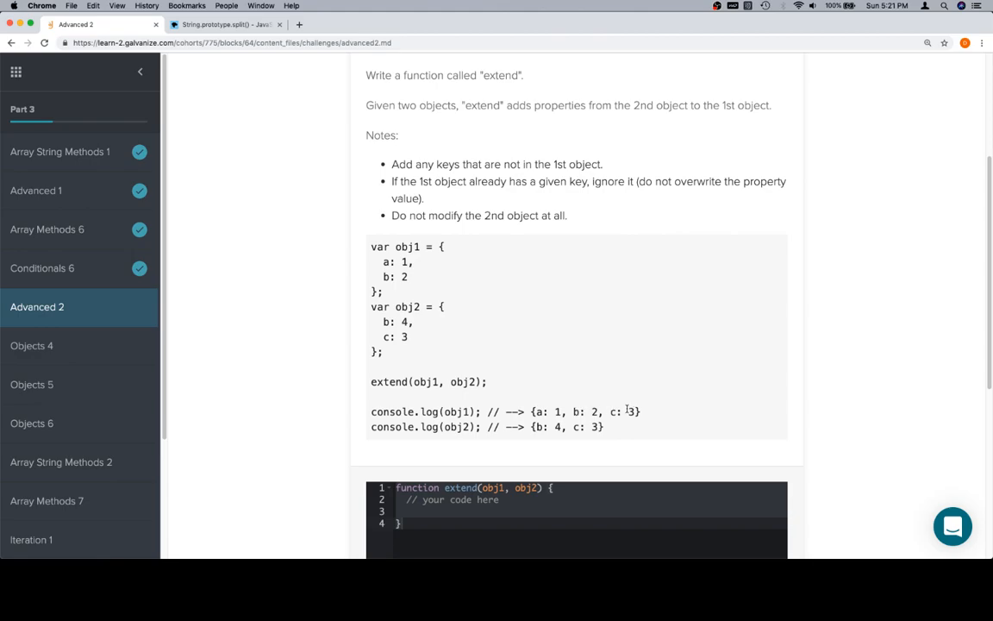
pyautogui.doubleClick(390, 336)
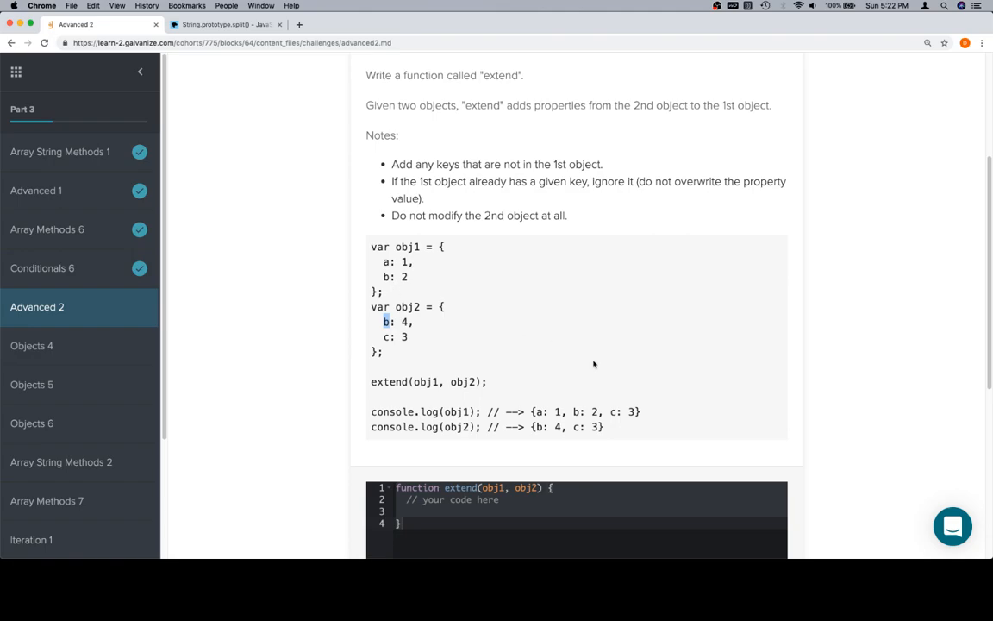
pyautogui.scroll(-3)
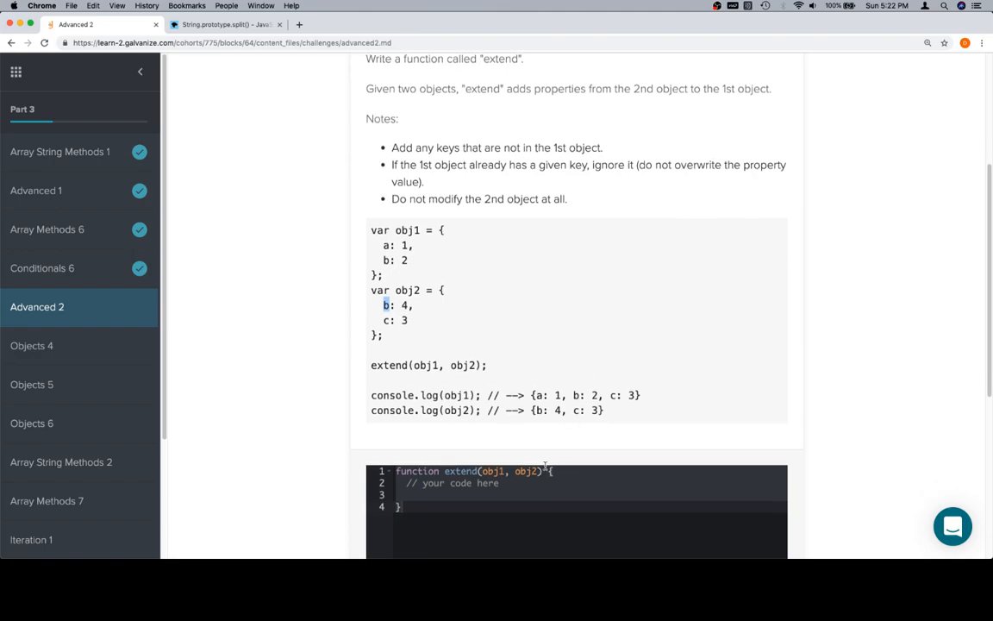
pyautogui.moveTo(510, 500)
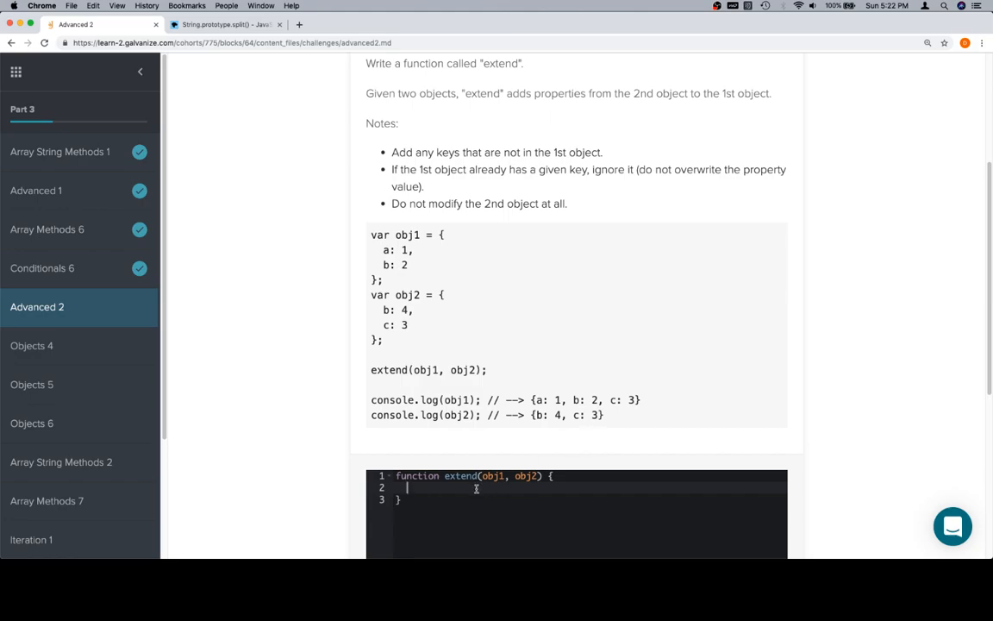
# Write the first planning comment: iterate over obj2's properties
pyautogui.write('//')
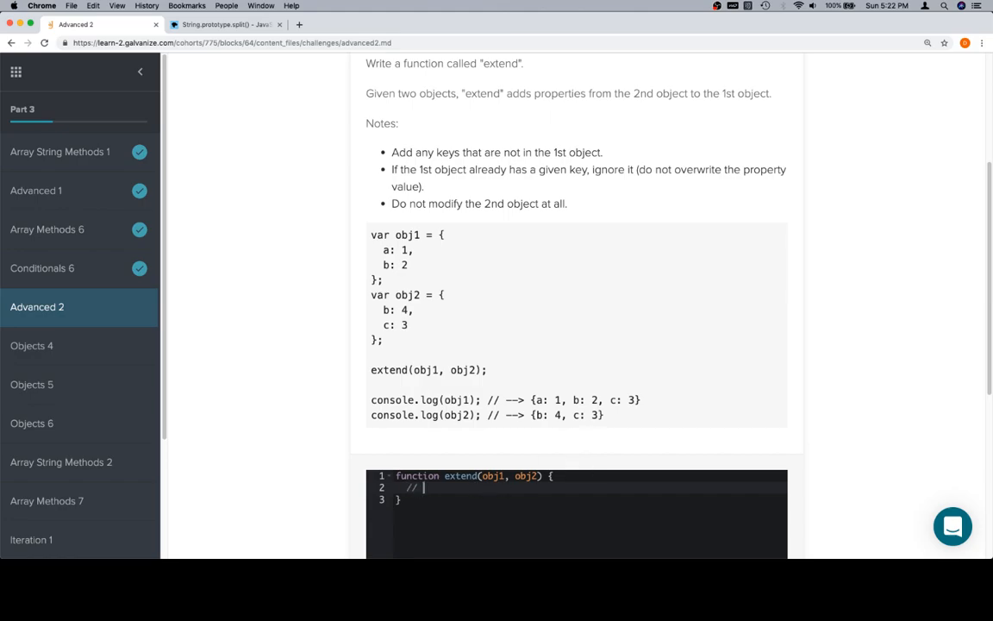
pyautogui.write('itereate')
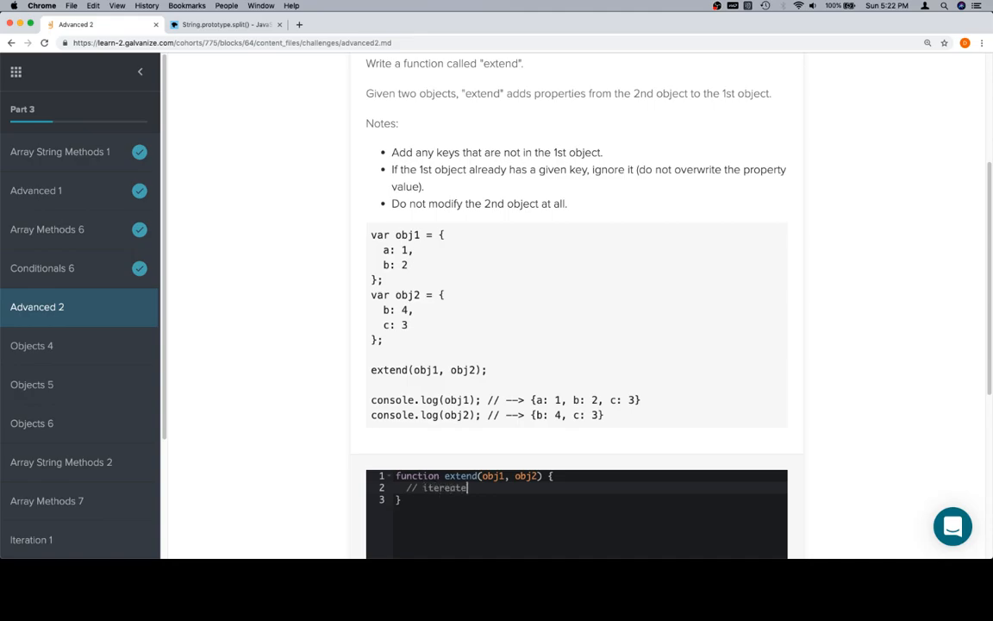
pyautogui.press('Backspace')
pyautogui.write(' over the properties in obj')
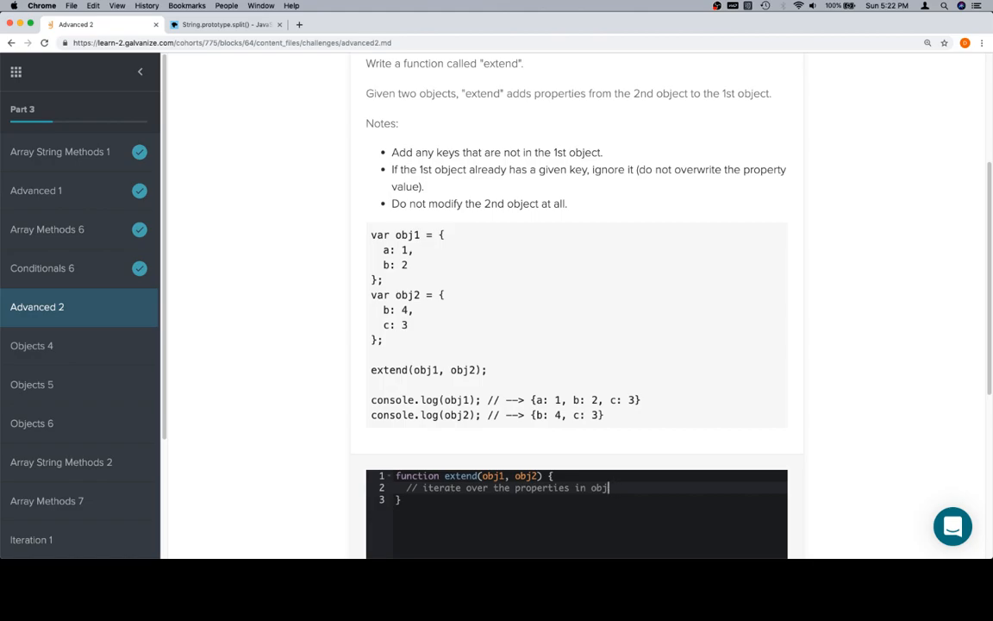
pyautogui.write('2')
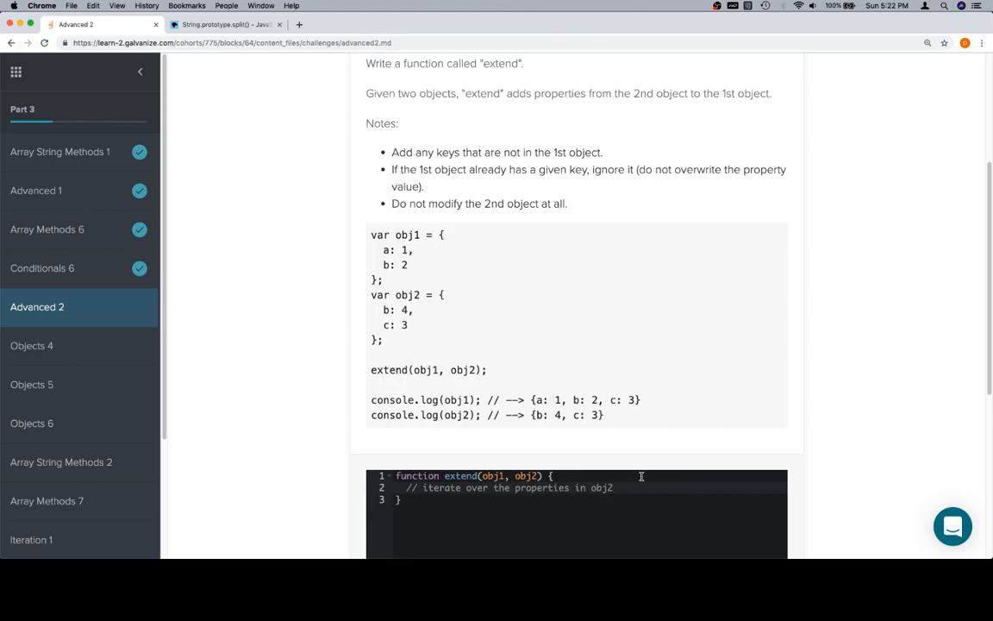
pyautogui.scroll(-3)
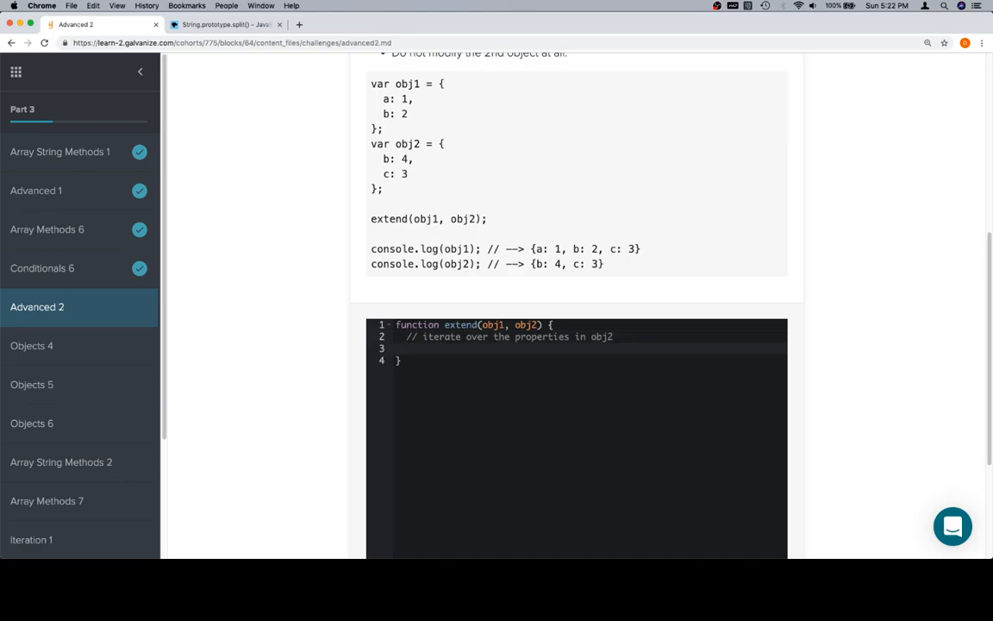
# Add comments: if the current property is not in obj1, add obj2's value for it to obj1
pyautogui.write('//')
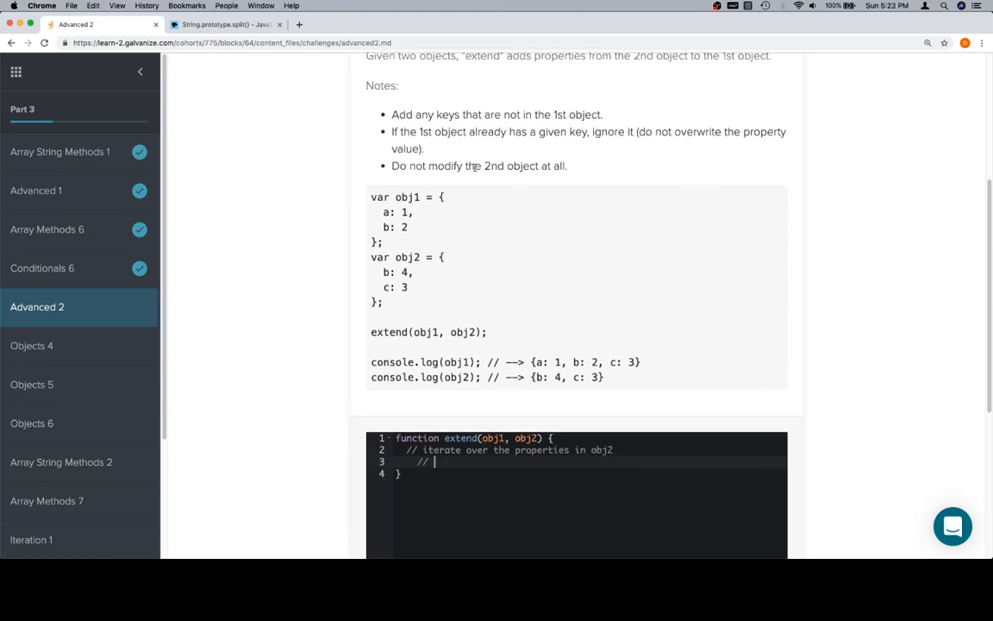
pyautogui.moveTo(485, 148)
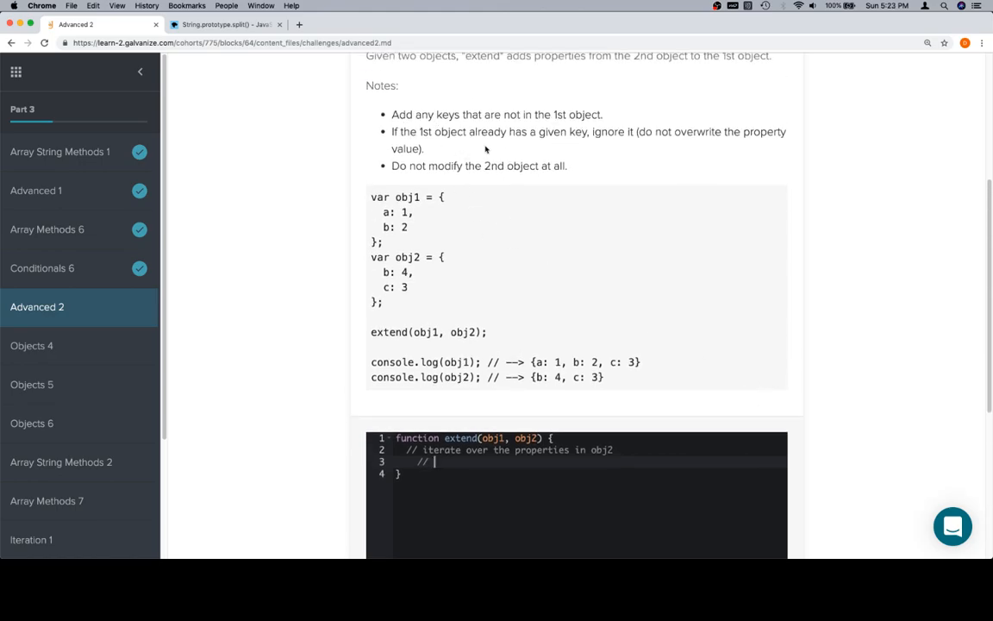
pyautogui.moveTo(612, 395)
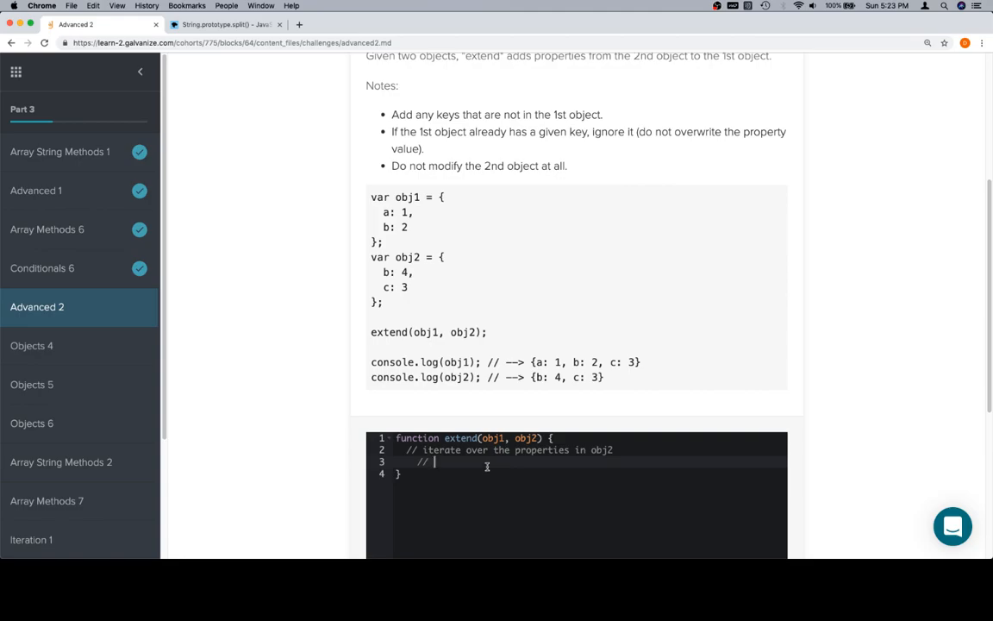
pyautogui.write('if curr')
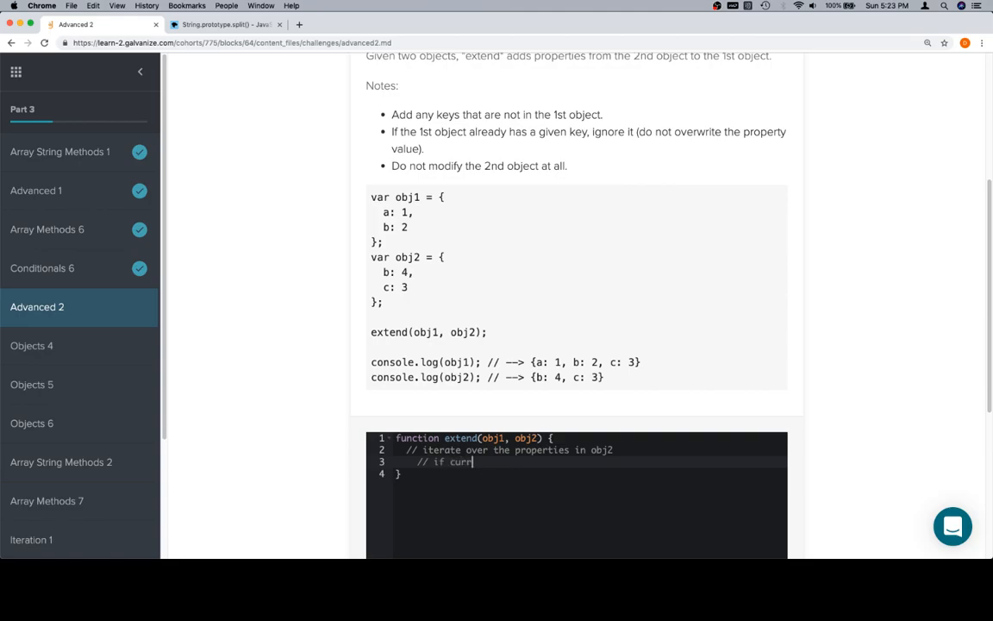
pyautogui.write('ent property')
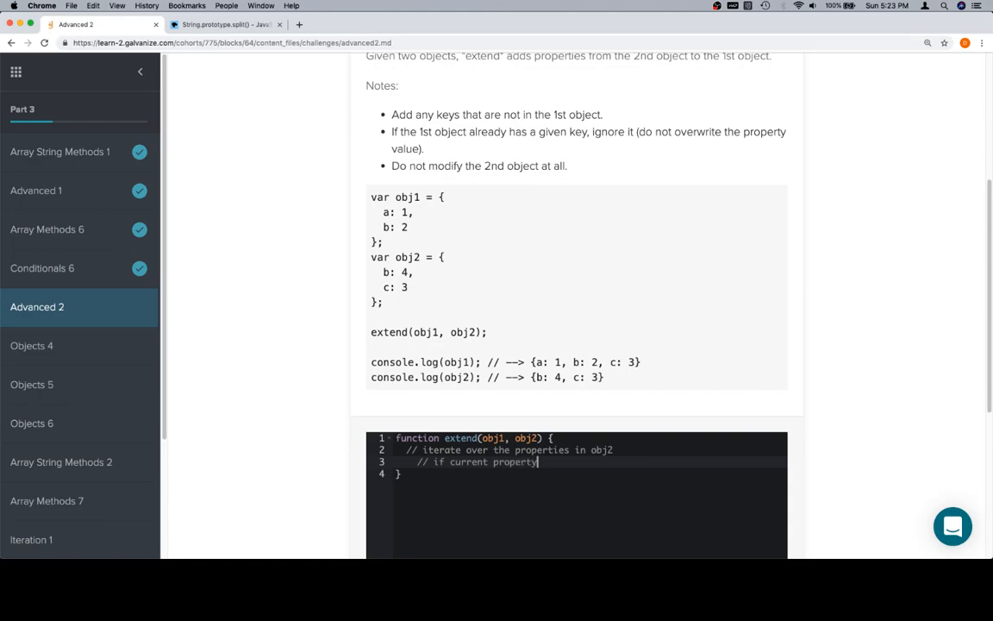
pyautogui.write('is not in obj1')
pyautogui.write('//')
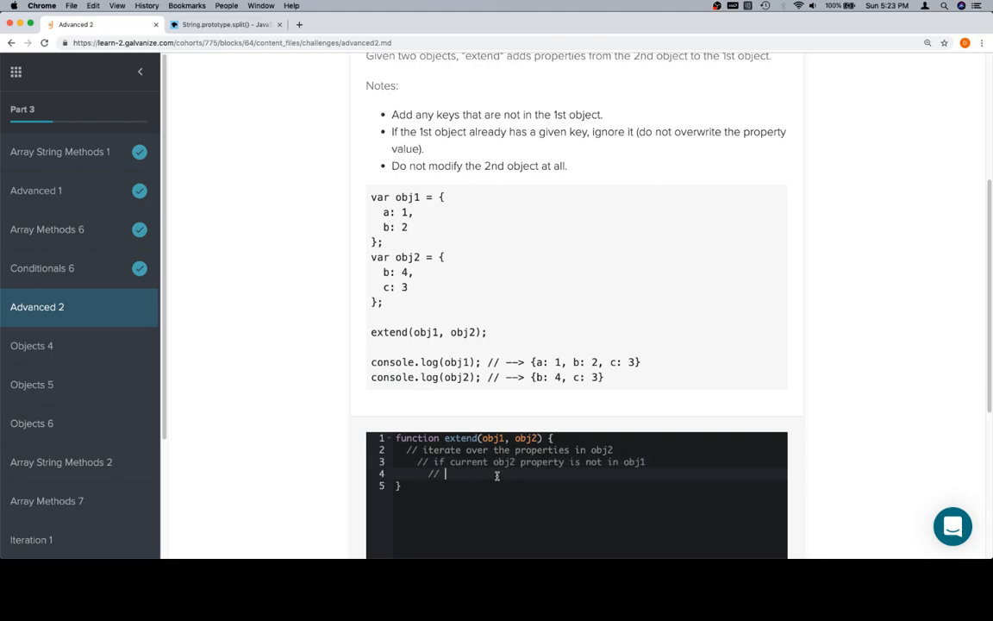
pyautogui.write('add')
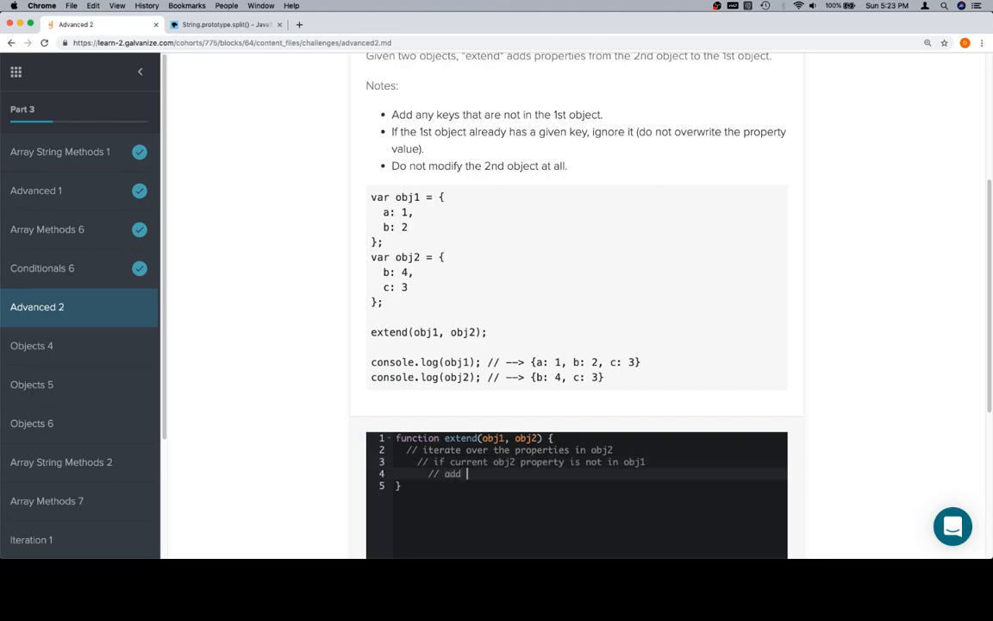
pyautogui.write("obj2's")
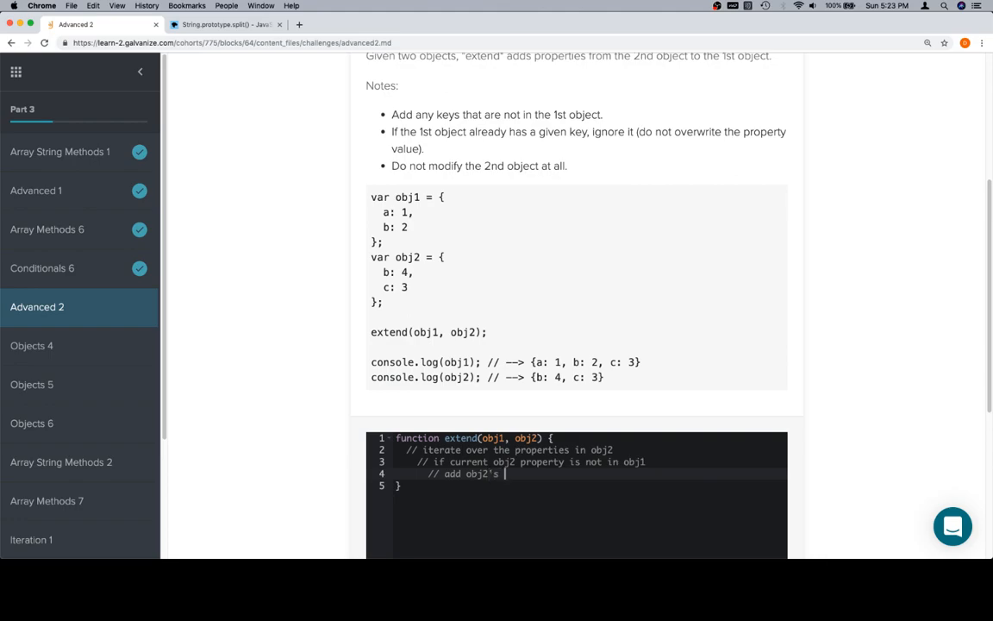
pyautogui.write('value')
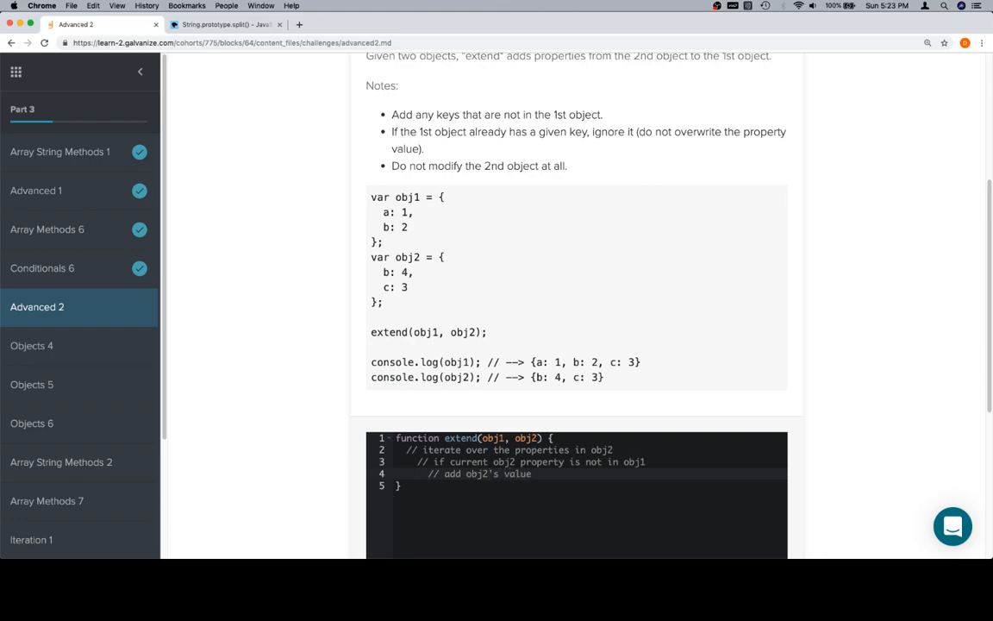
pyautogui.write('prop')
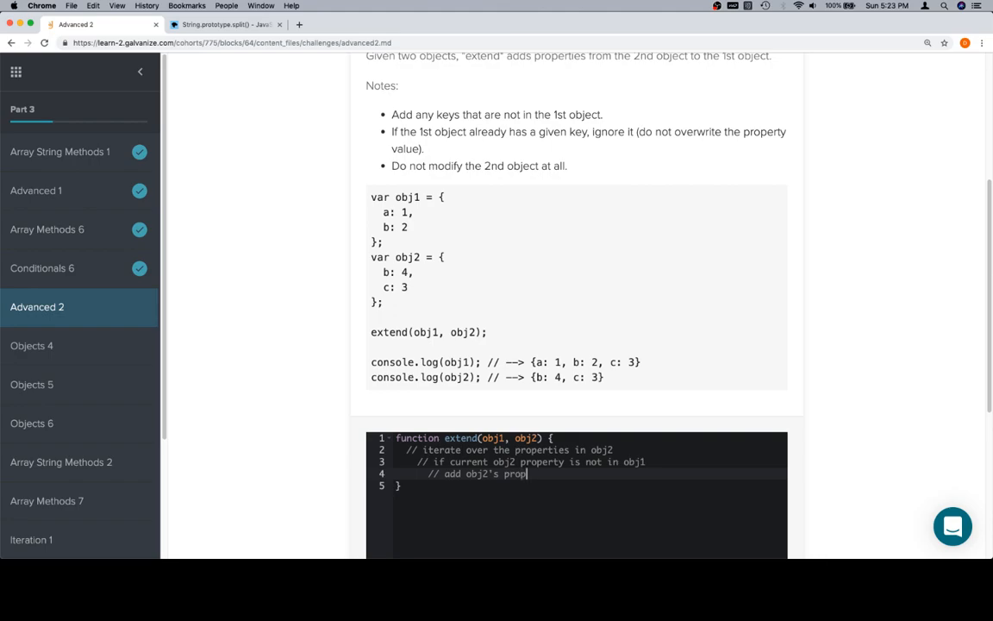
pyautogui.write('erty to obj1')
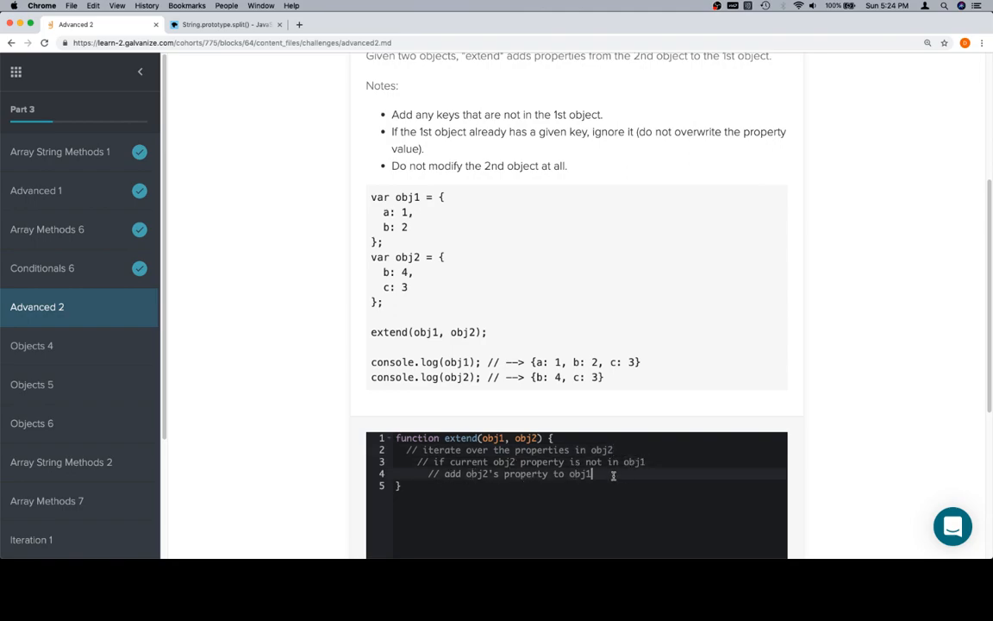
pyautogui.press('enter')
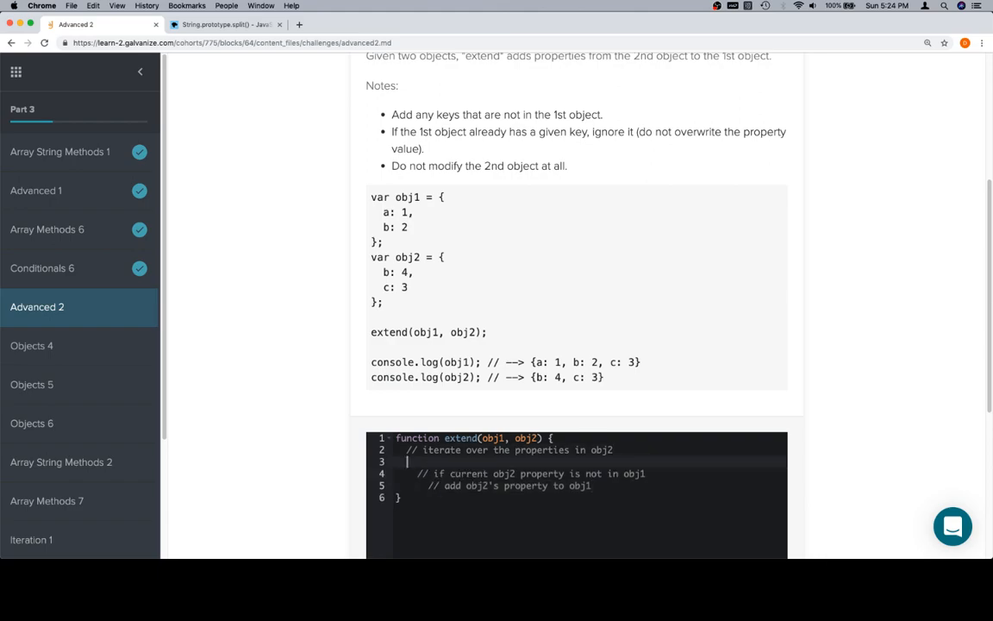
# Write for (var keyFromObj2 in obj2) { ... } around the remaining comments
pyautogui.write('for (var k')
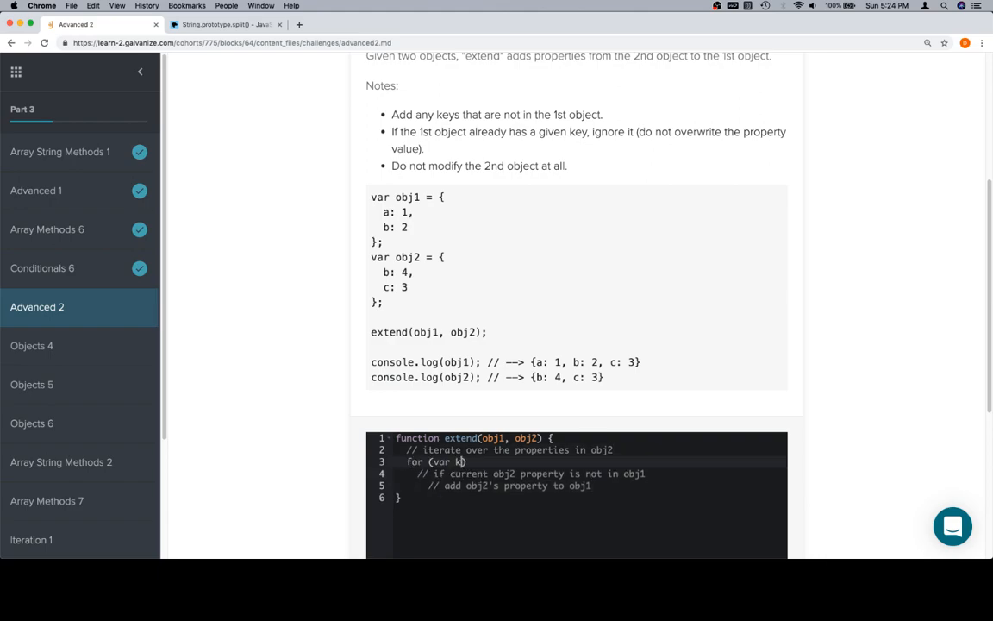
pyautogui.write('ey)')
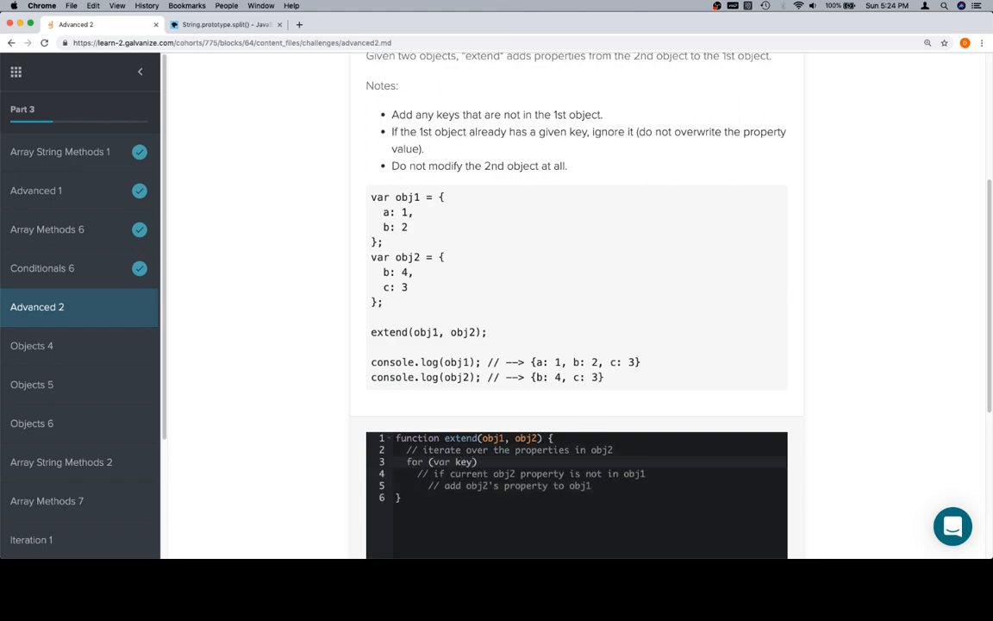
pyautogui.write('FromObj2')
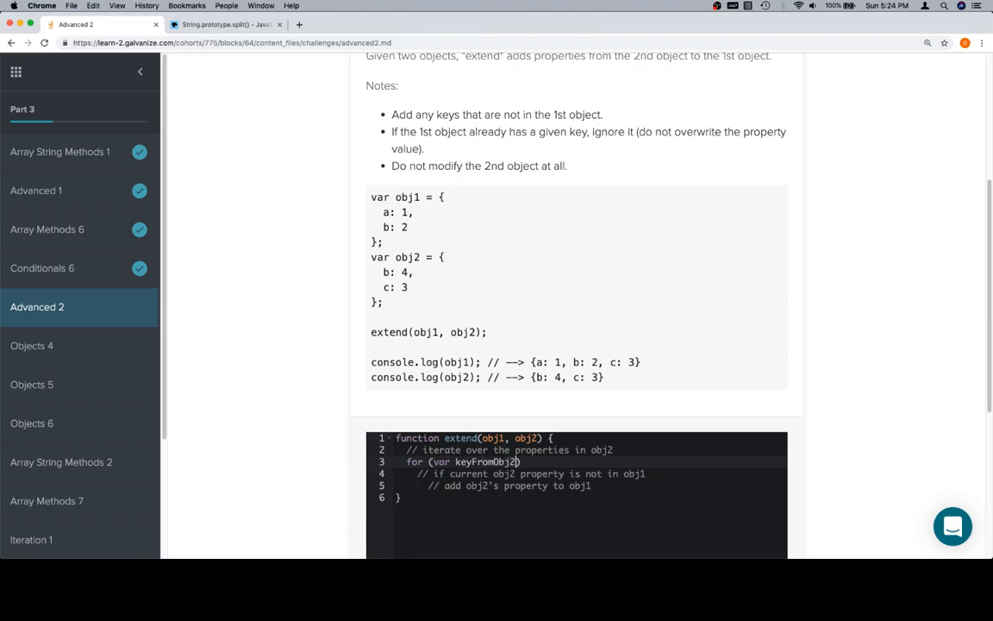
pyautogui.write('in obj2')
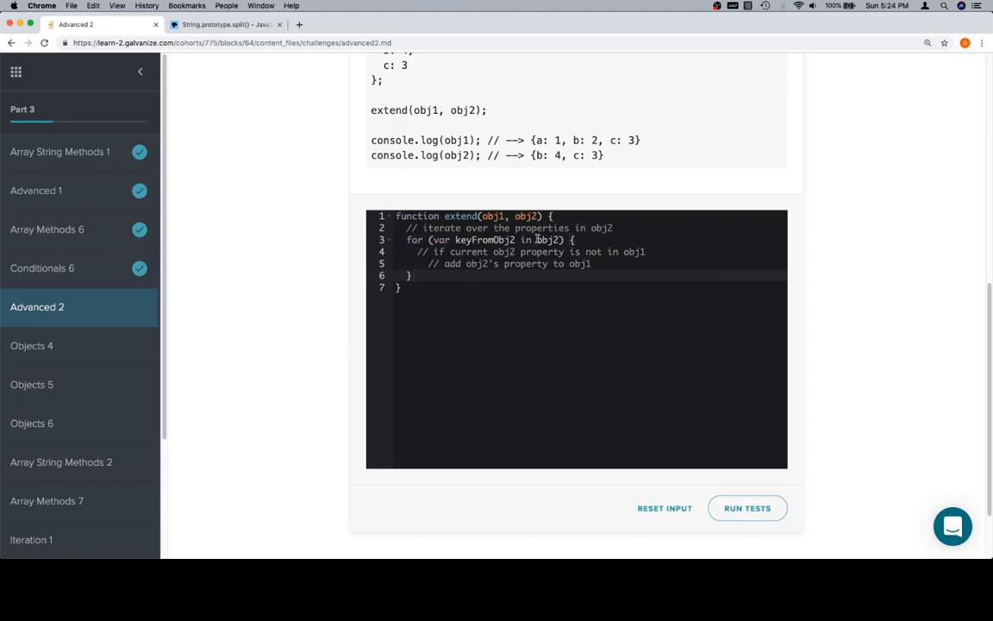
# Inside the loop, write if (obj1[keyFromObj2] === undefined) { ... } around the add-property comment
pyautogui.click(652, 251)
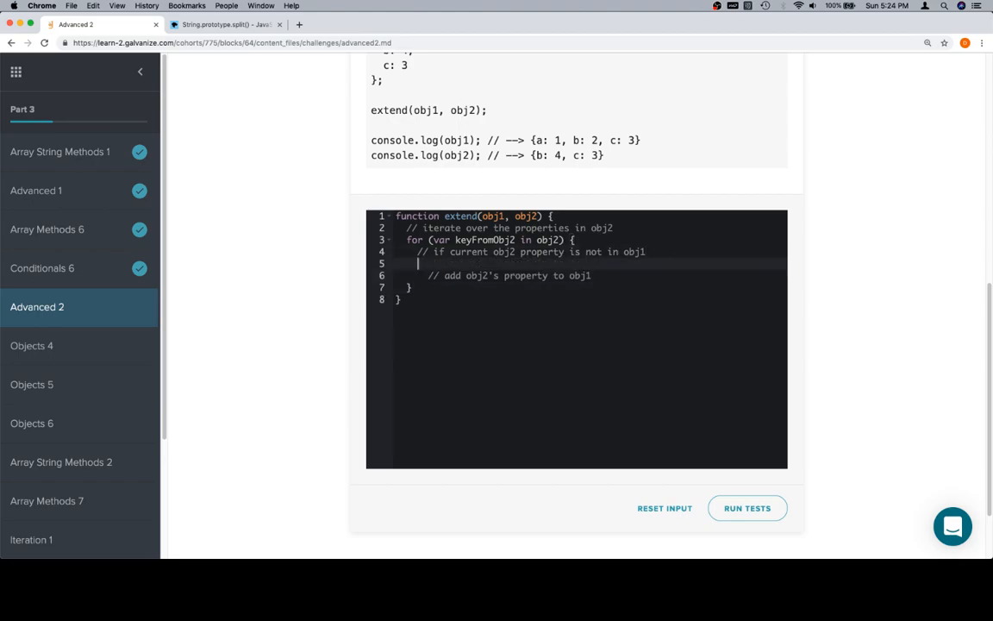
pyautogui.write('if')
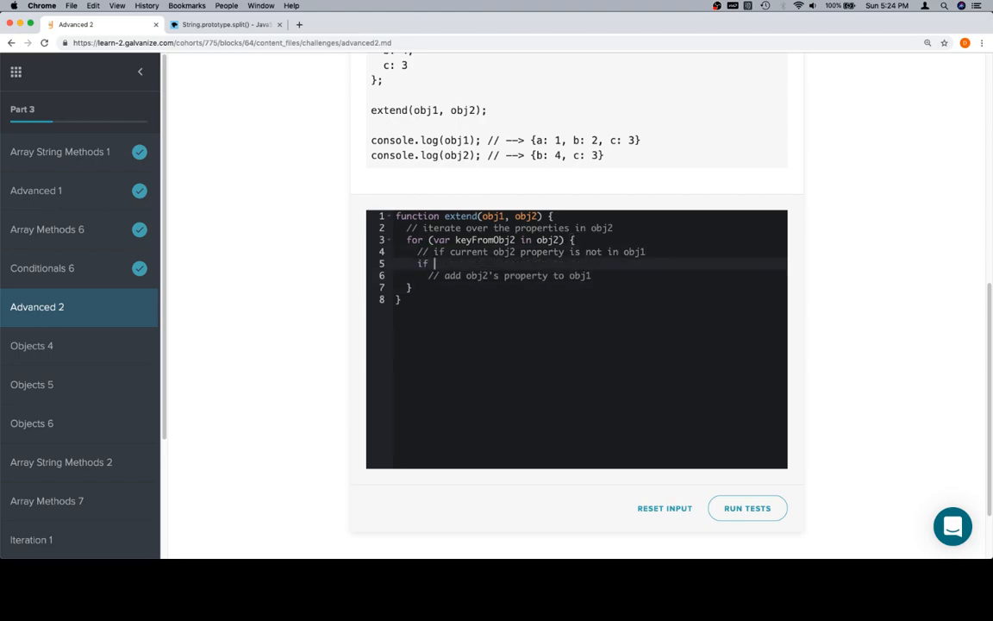
pyautogui.write('(obj1[])')
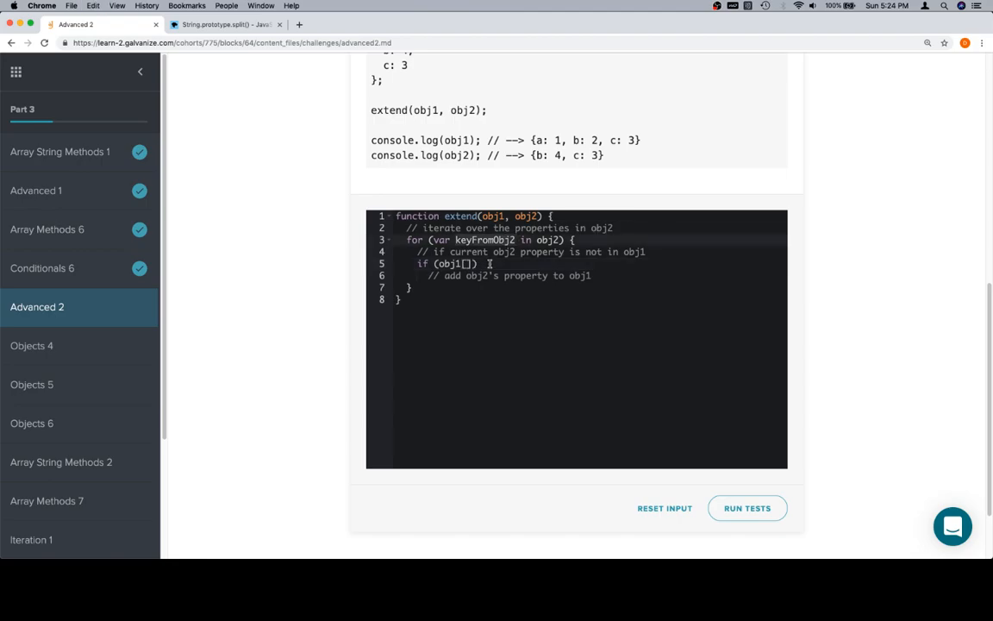
pyautogui.write('keyFromObj2')
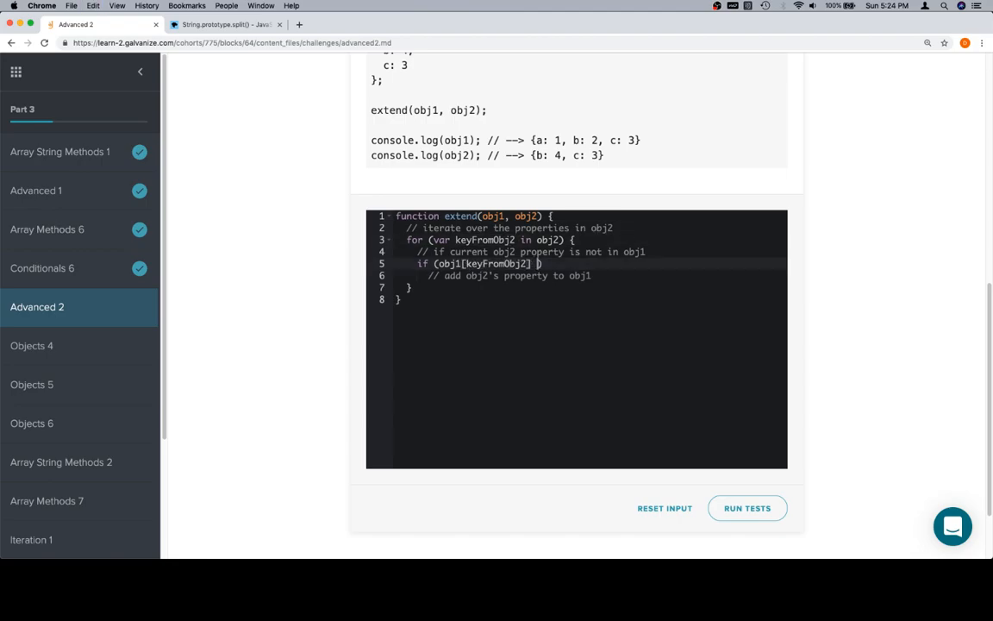
pyautogui.write('!')
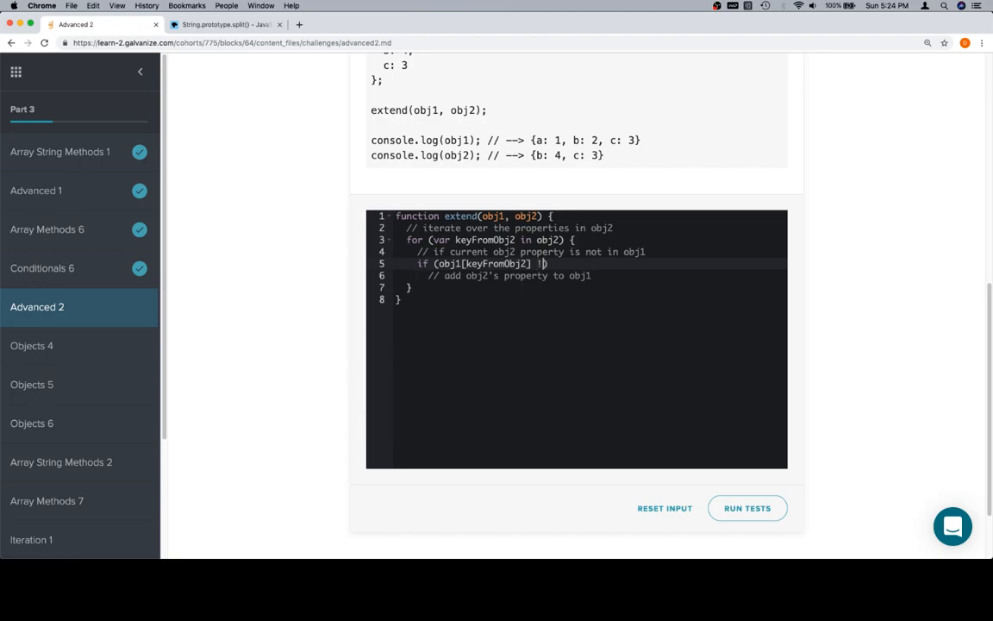
pyautogui.write('== une')
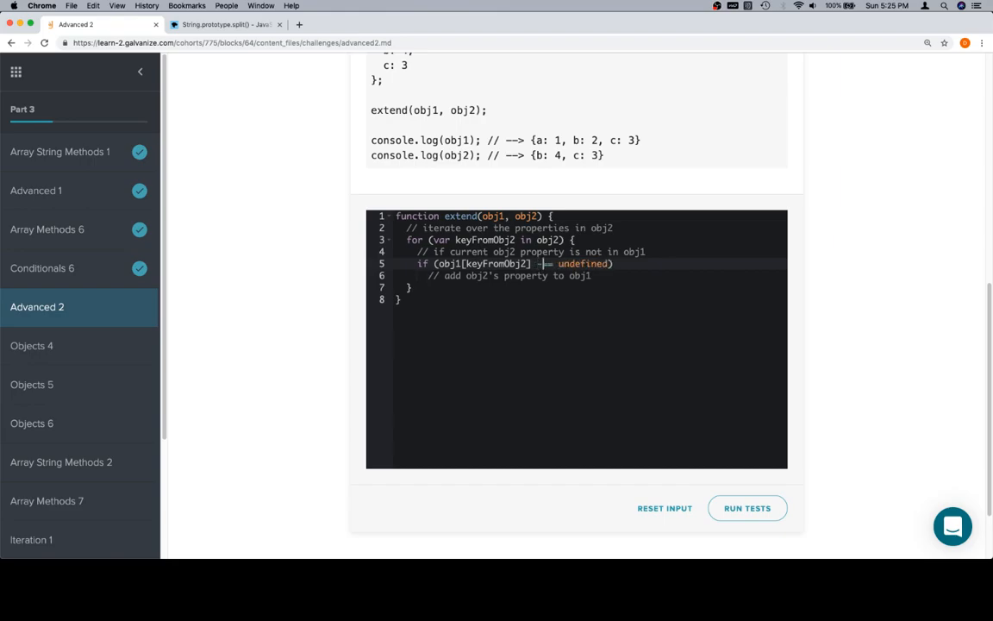
pyautogui.write('=== undefined) {')
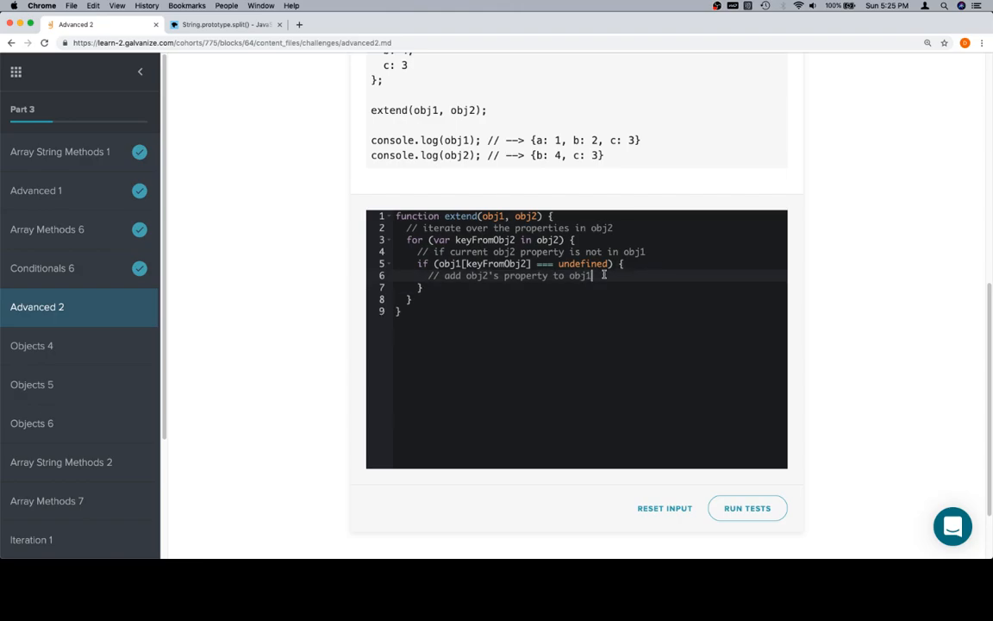
# Assign obj1[keyFromObj2] = obj2[keyFromObj2]; in the if block and run the tests to get Correct
pyautogui.write('obj1[keyFromObj2')
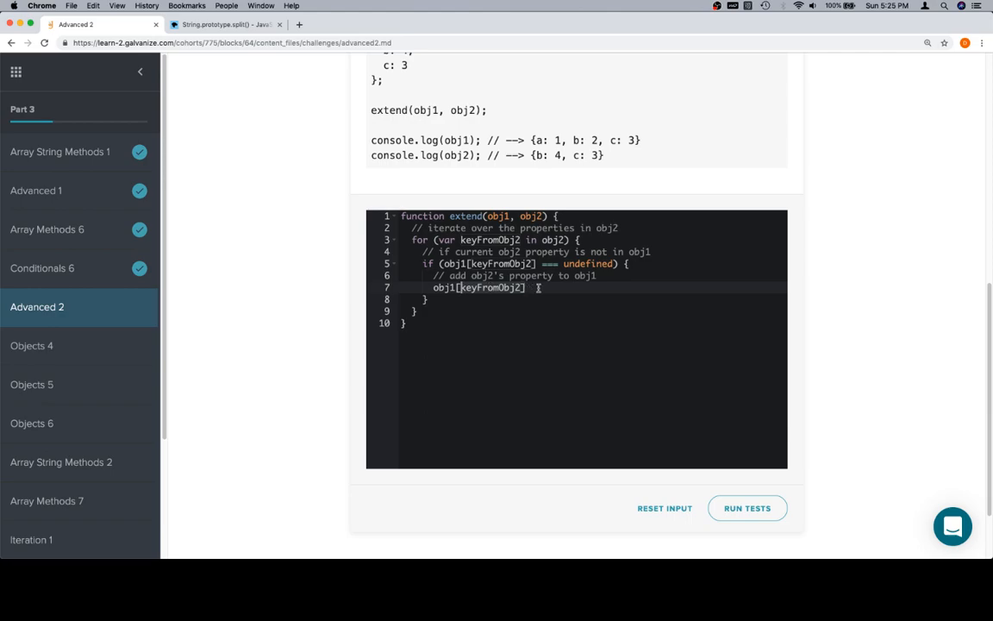
pyautogui.write('= obj2')
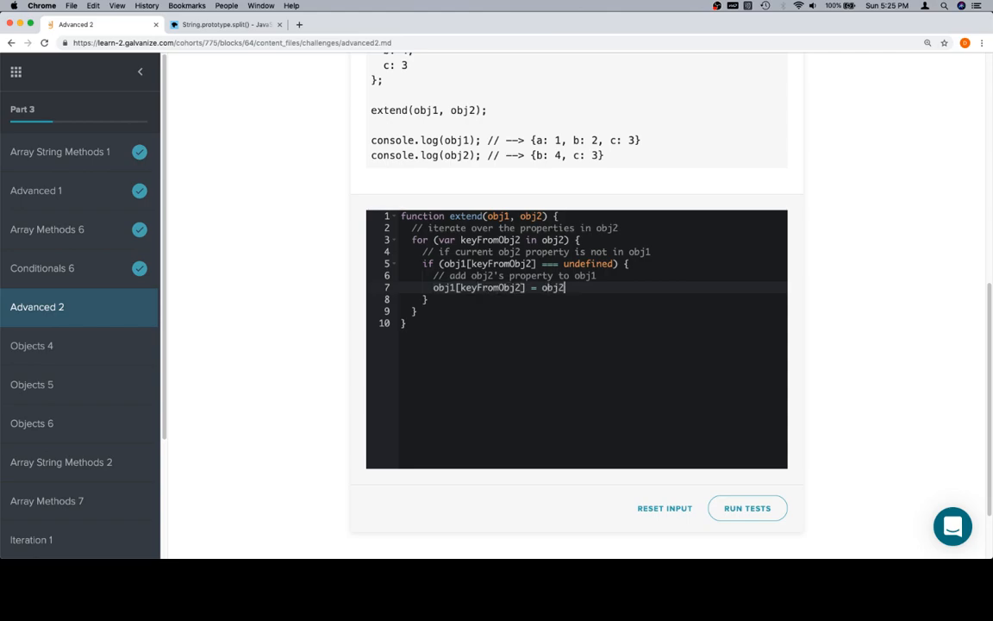
pyautogui.write('[]')
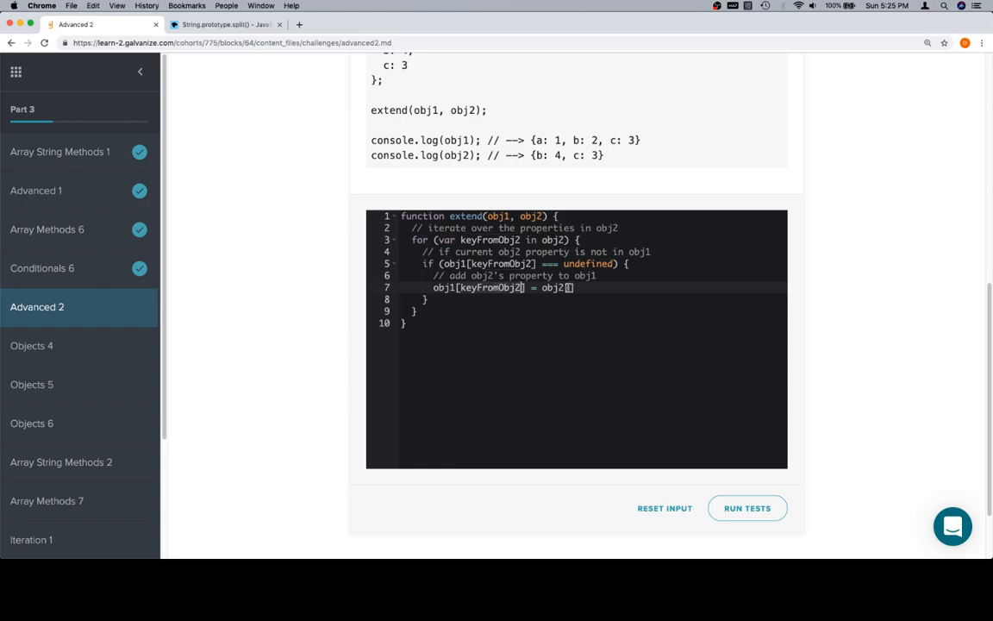
pyautogui.write('keyFromObj2];')
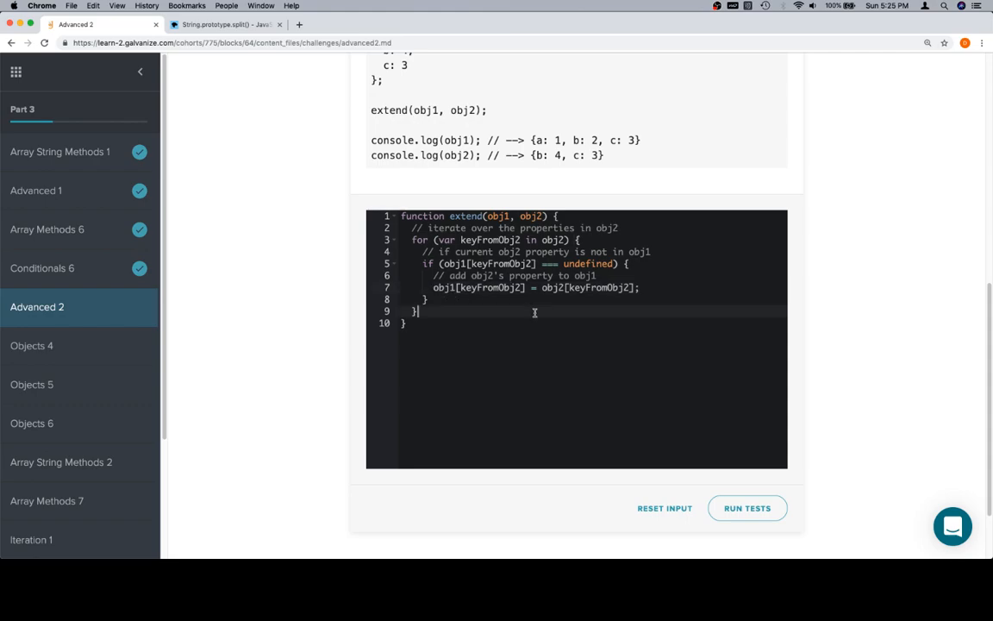
pyautogui.scroll(-3)
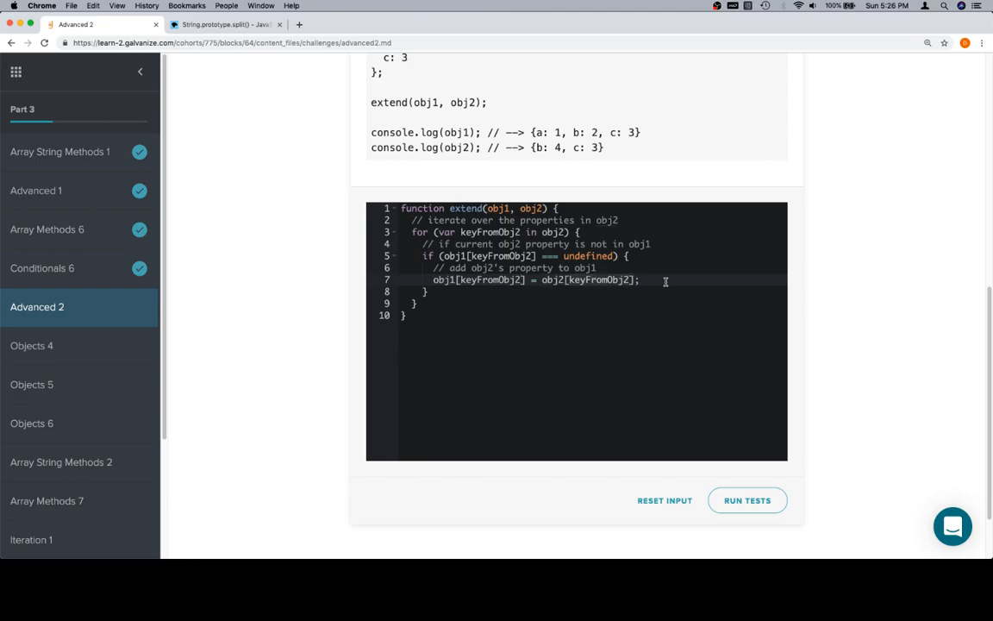
pyautogui.scroll(-3)
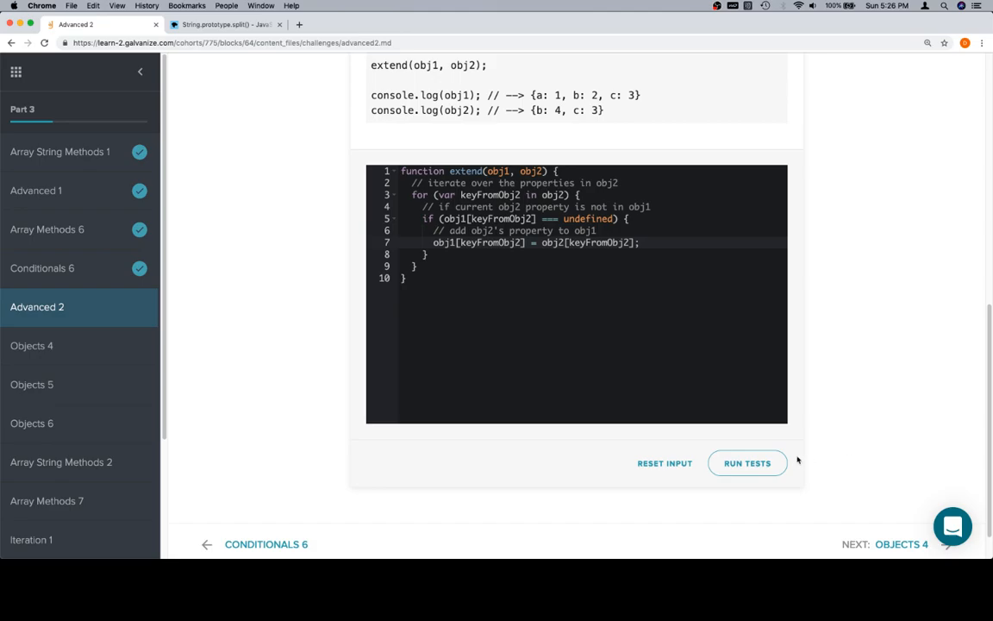
pyautogui.click(747, 462)
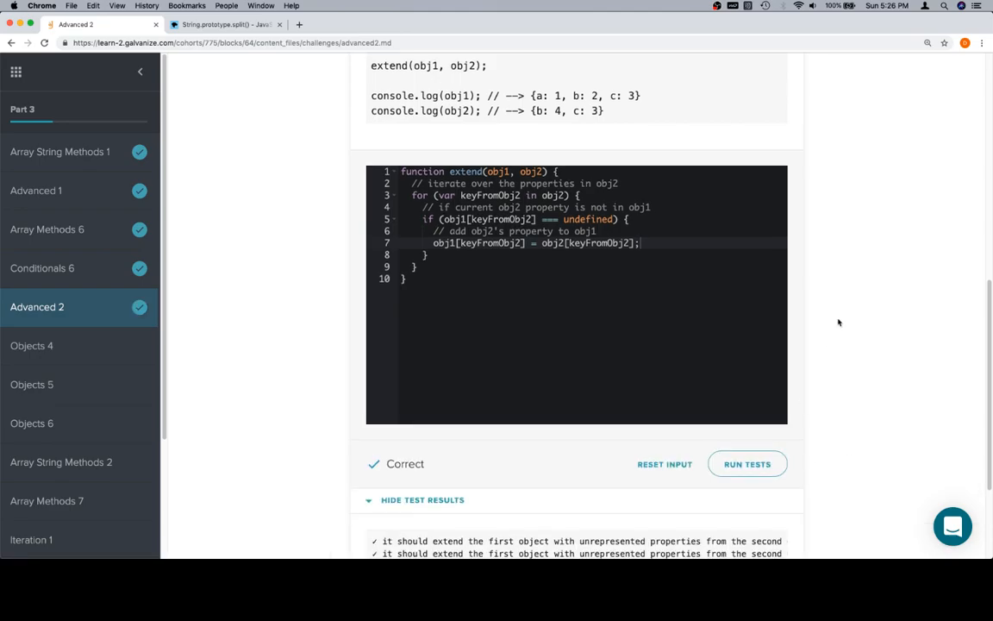